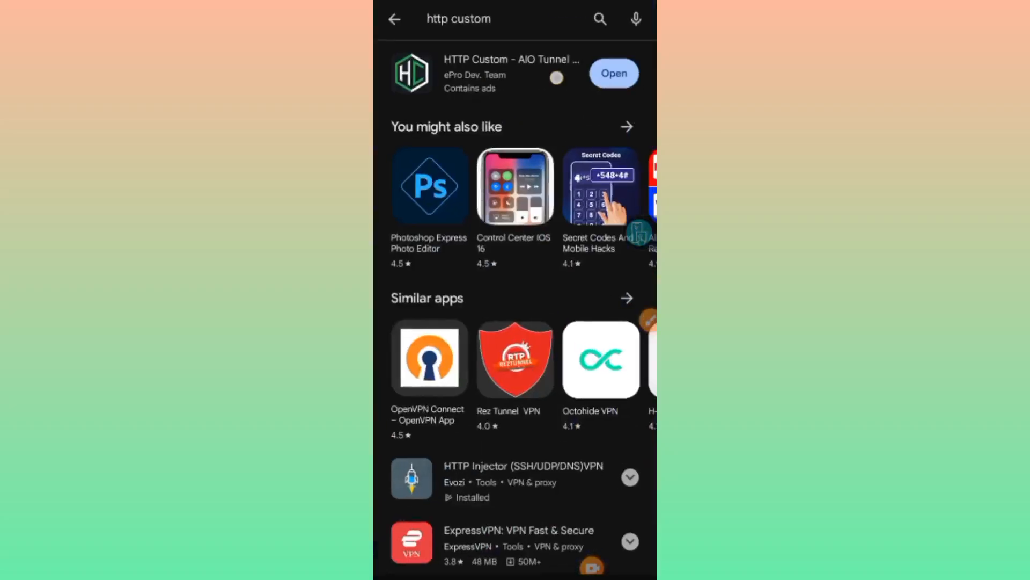
# Launch HTTP Custom from its Google Play Store listing
pyautogui.click(612, 73)
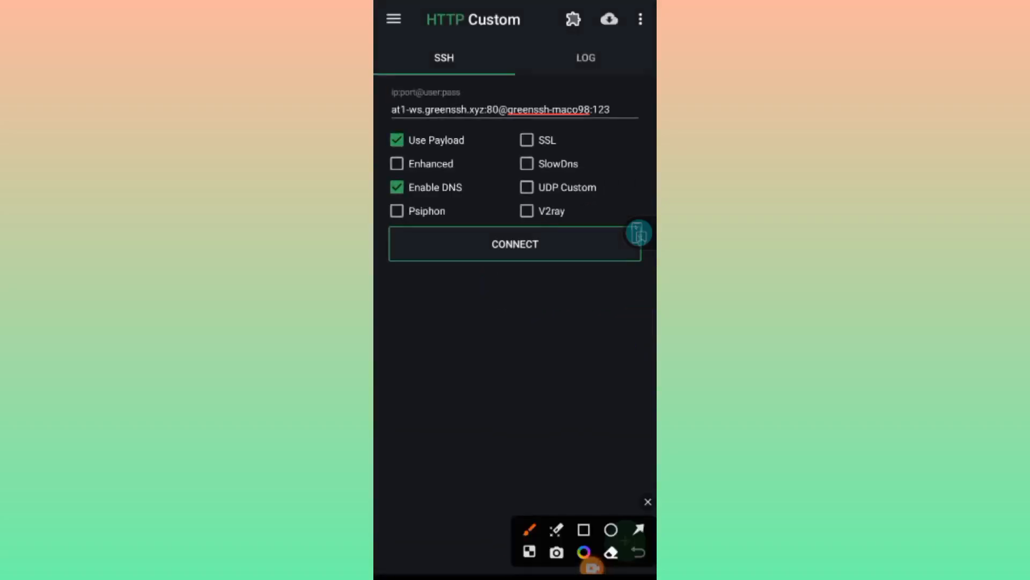
pyautogui.moveTo(561, 345); pyautogui.dragTo(638, 35)
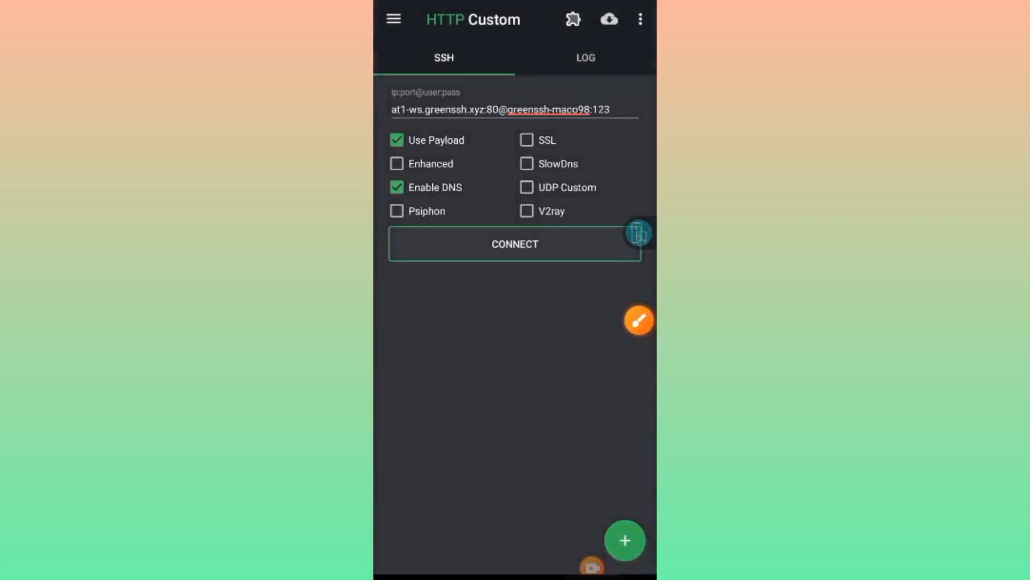
# Clear/Reset the config to wipe server address and payload, then expand the Save/Open/Cloud options
pyautogui.click(640, 19)
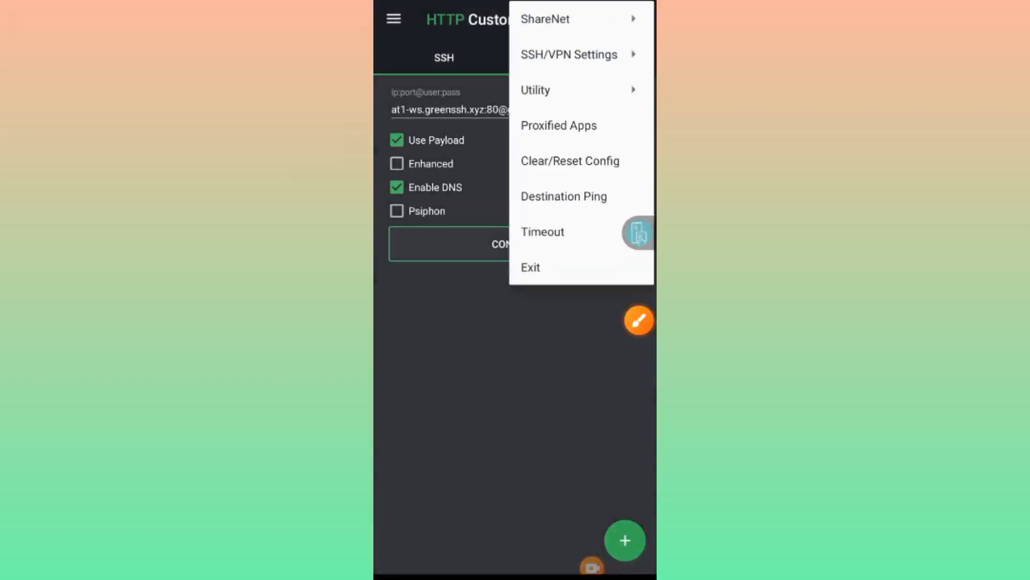
pyautogui.click(638, 320)
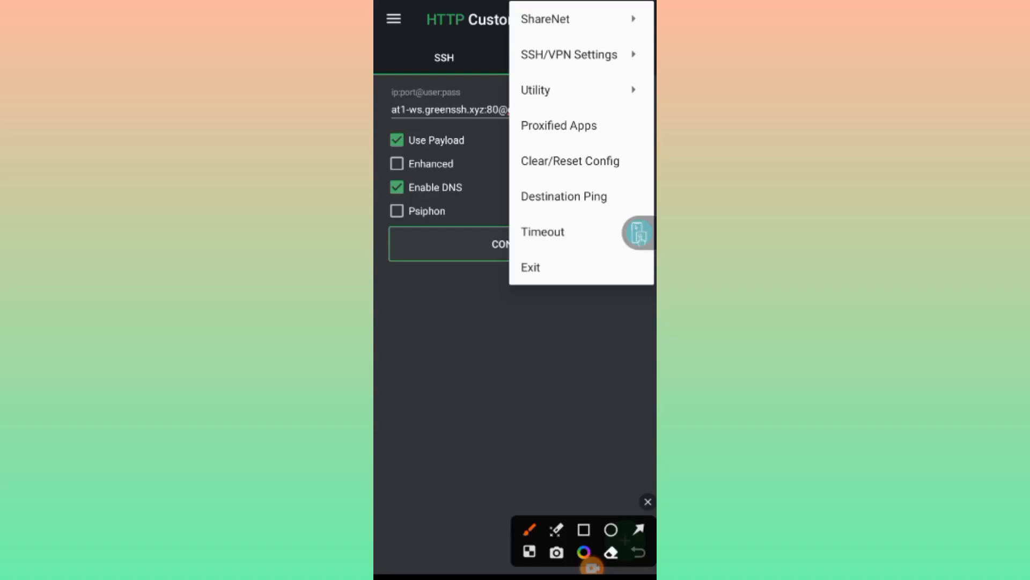
pyautogui.moveTo(538, 420); pyautogui.dragTo(542, 178)
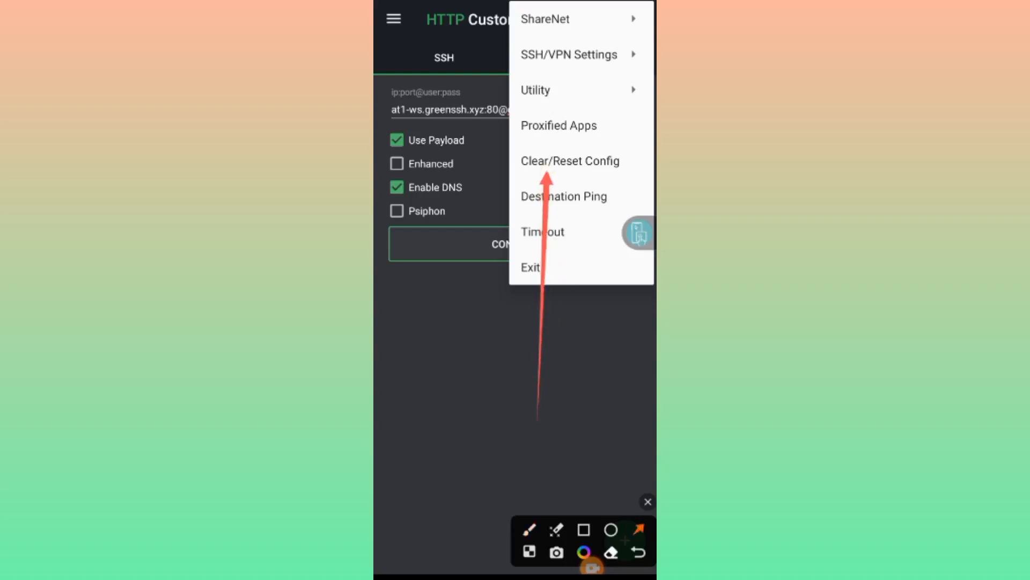
pyautogui.click(571, 160)
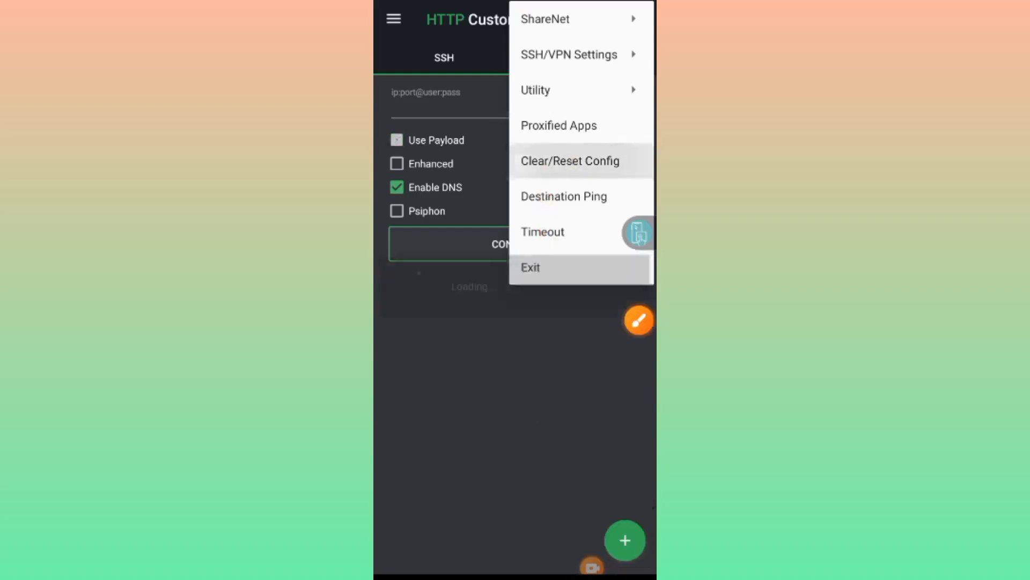
pyautogui.click(570, 161)
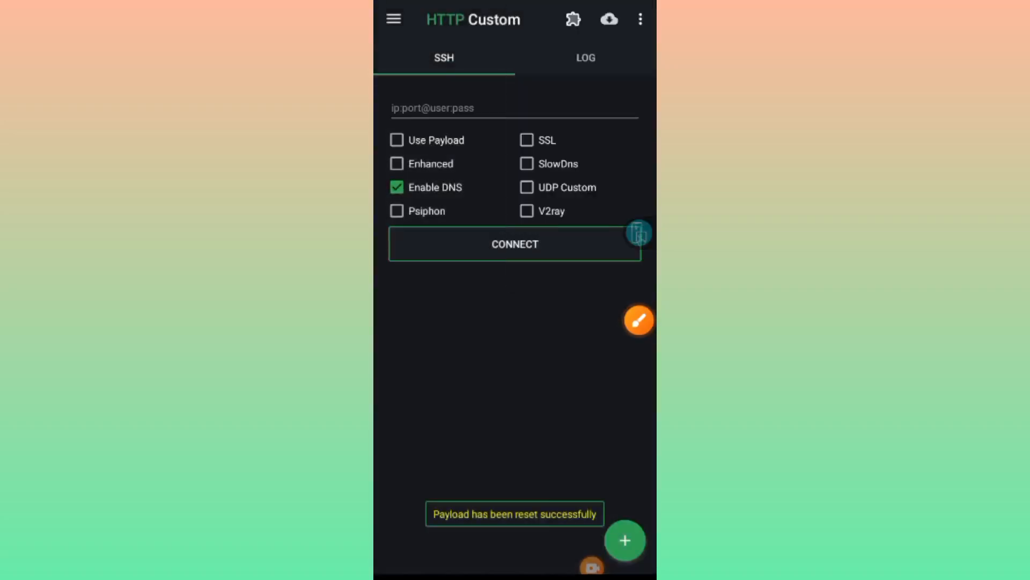
pyautogui.click(638, 320)
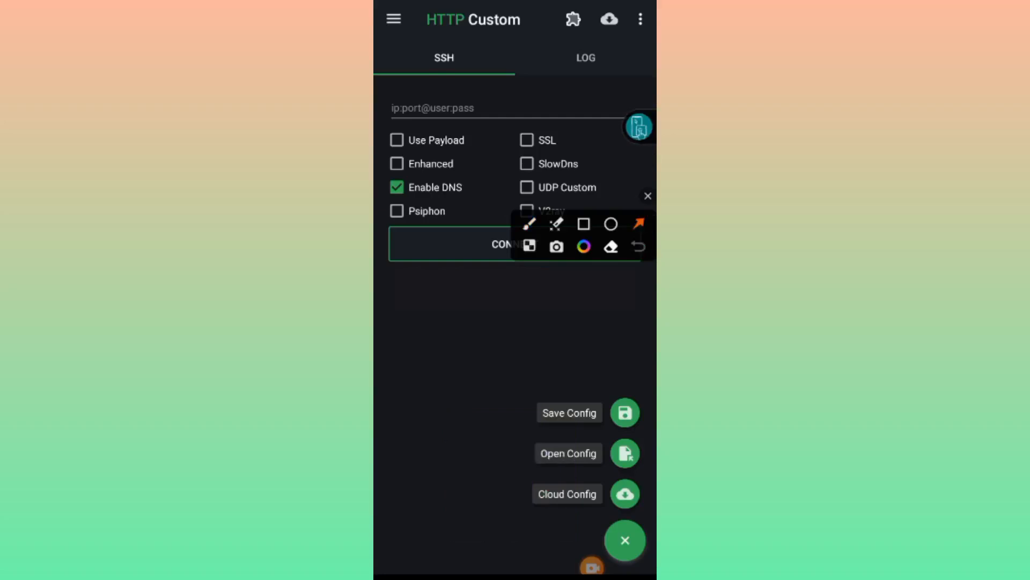
# Start Open Config and pick internal storage V2217 from the picker's Open from drawer
pyautogui.click(463, 363)
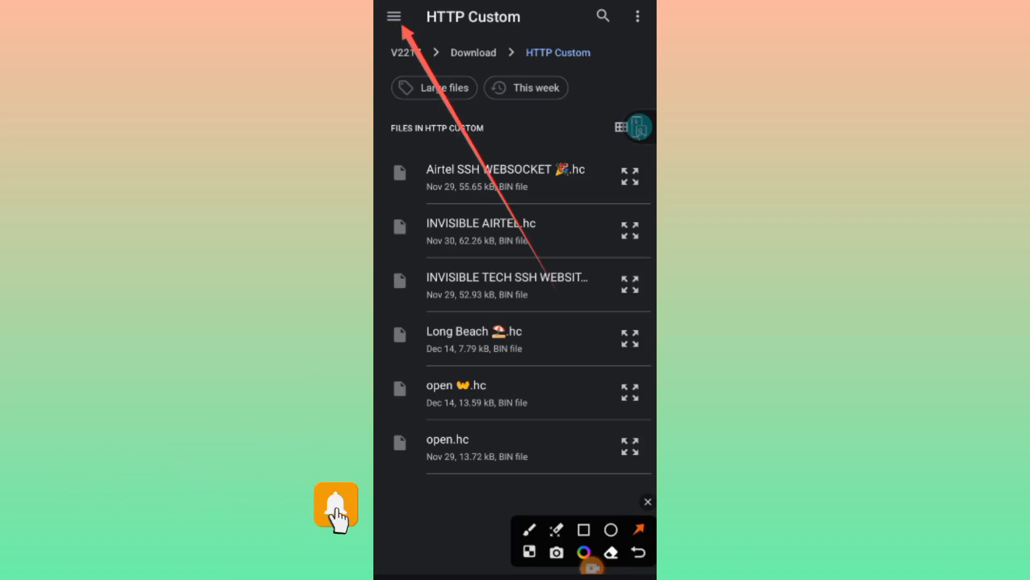
pyautogui.click(393, 15)
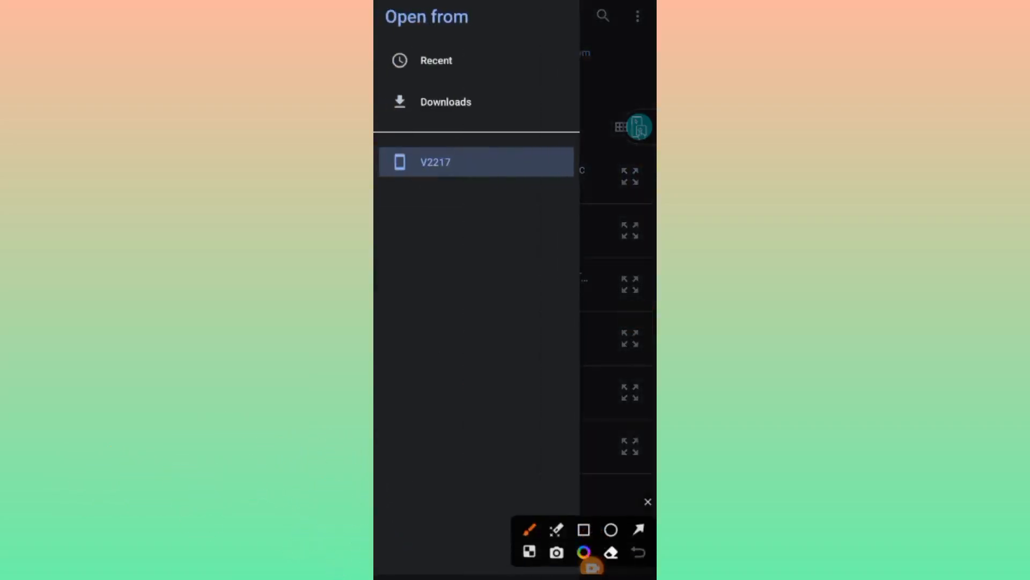
pyautogui.click(638, 529)
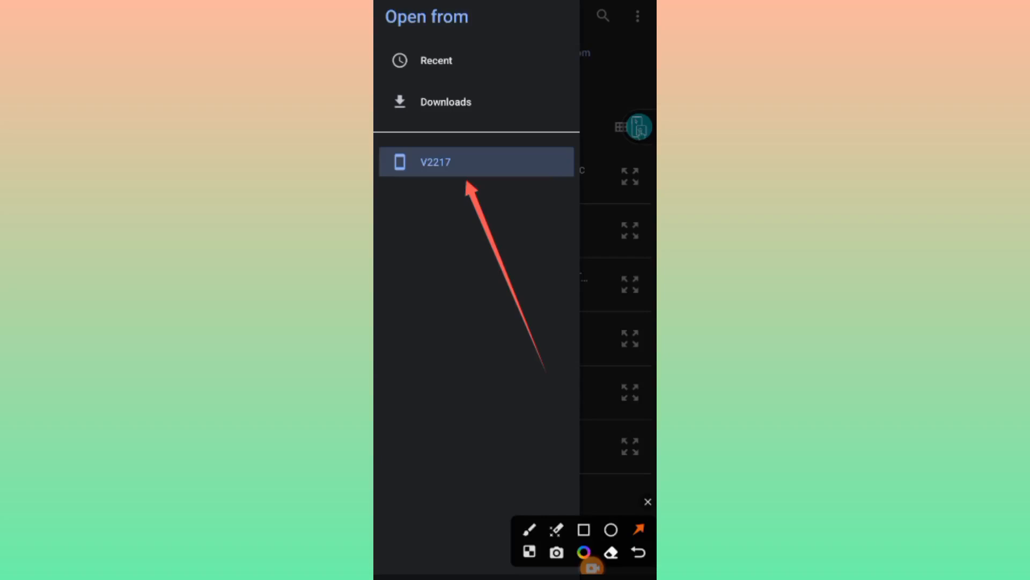
pyautogui.click(583, 529)
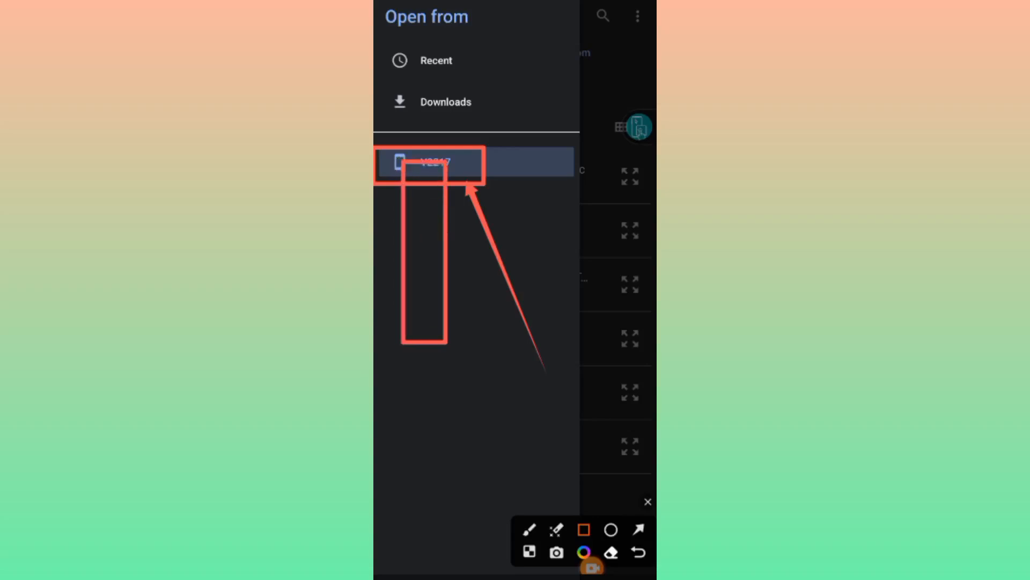
pyautogui.click(434, 162)
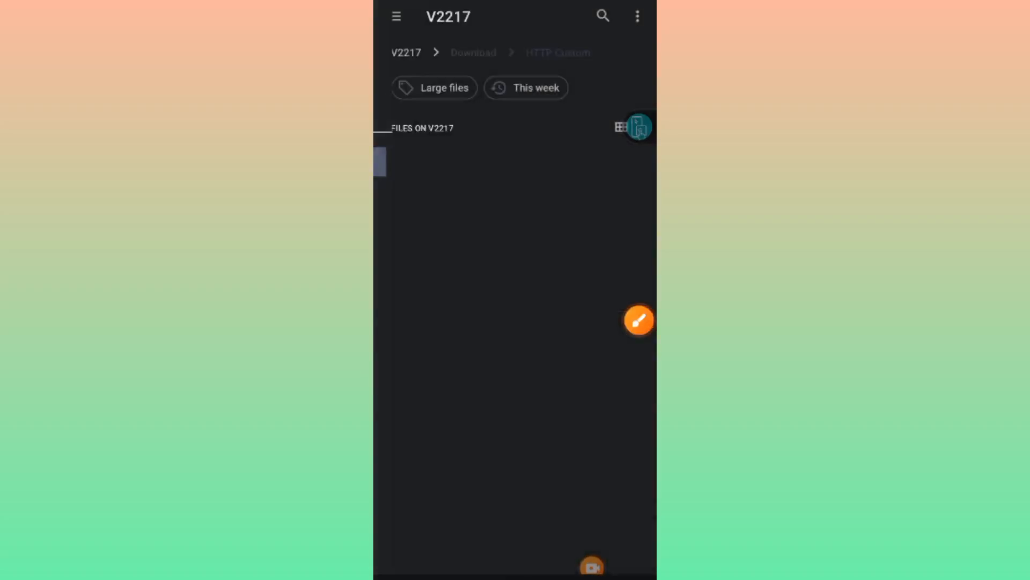
# Look through the Download and Android folders, returning to the V2217 storage root
pyautogui.click(406, 53)
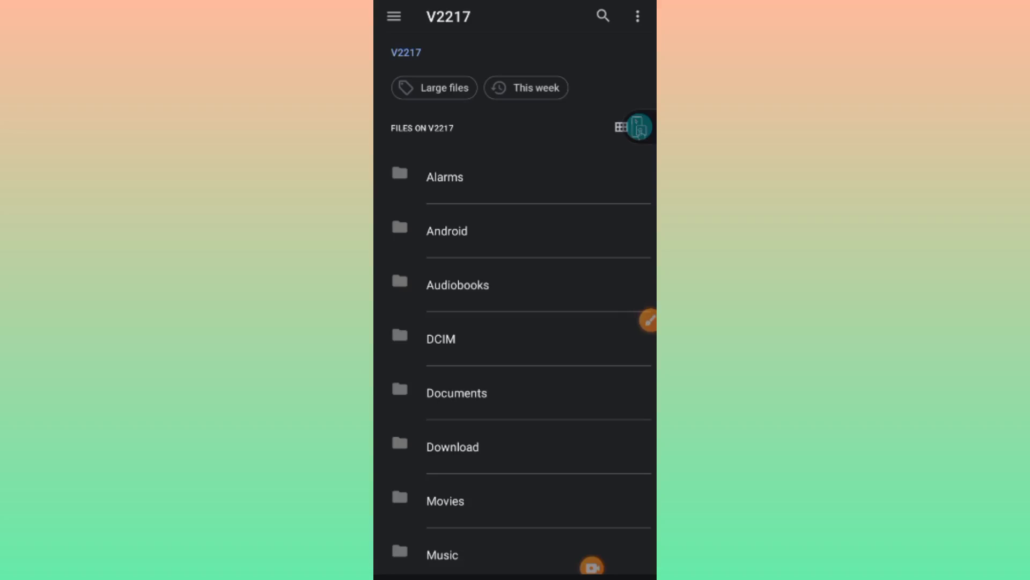
pyautogui.click(452, 447)
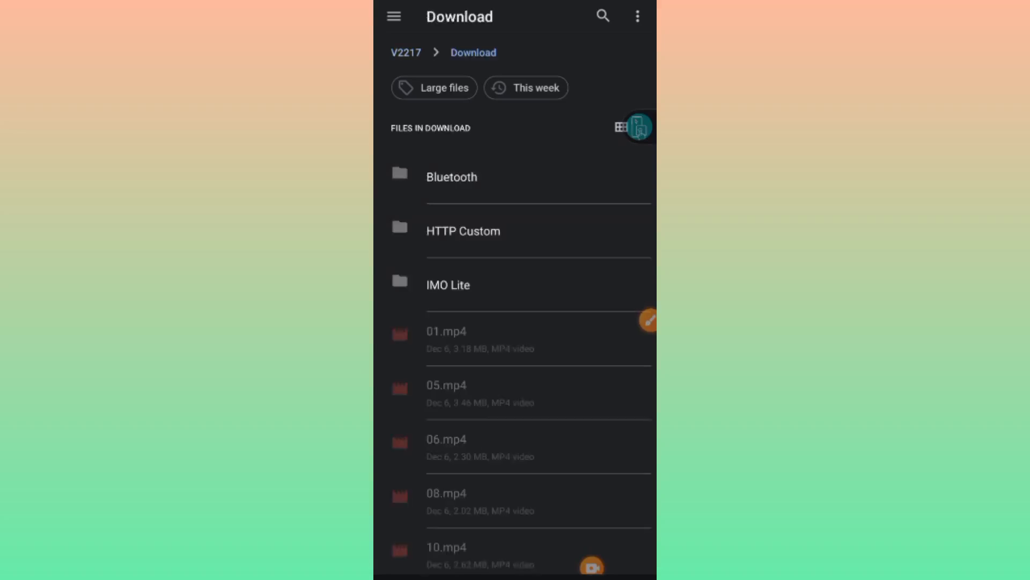
pyautogui.click(405, 53)
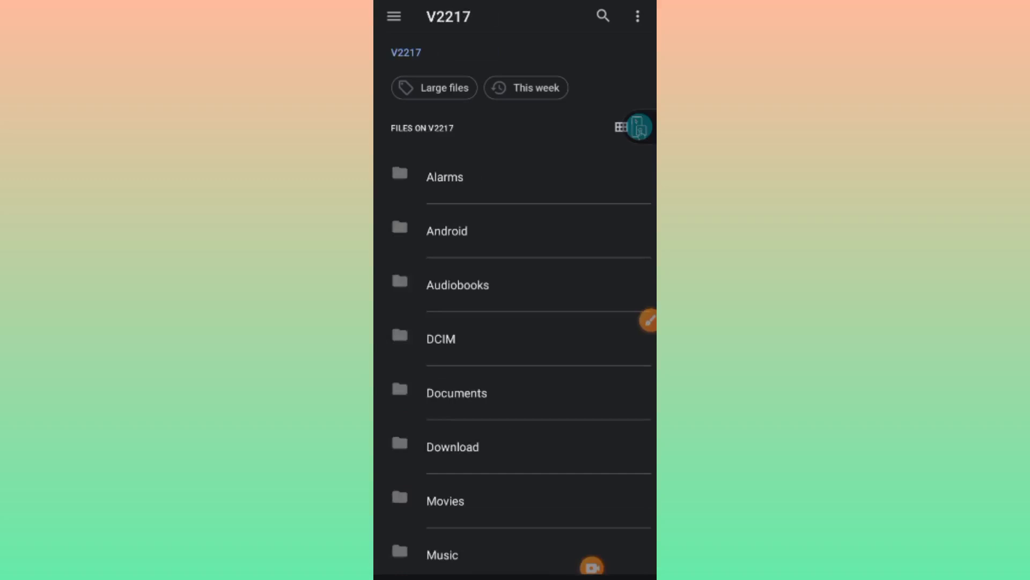
pyautogui.scroll(-3)
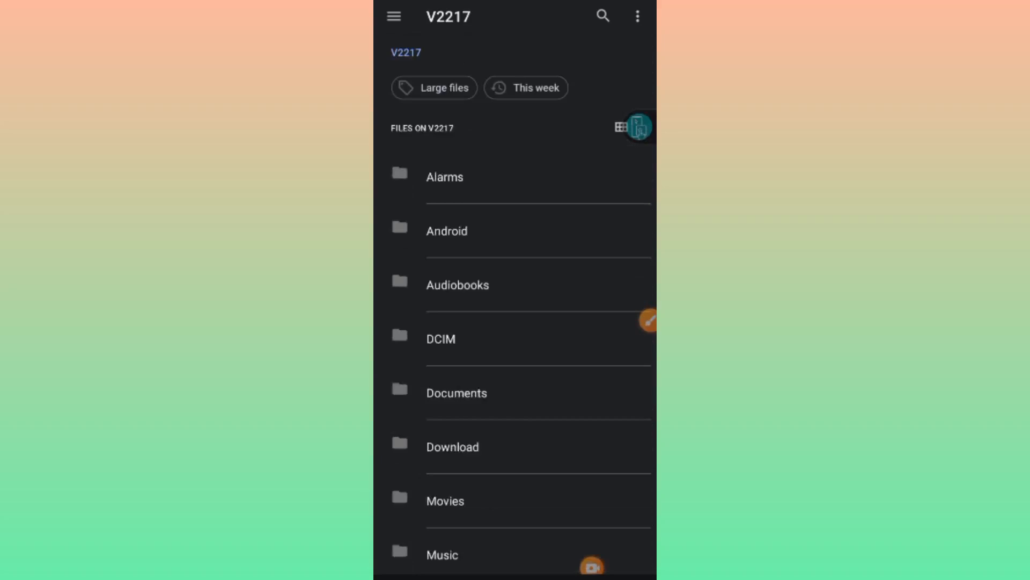
pyautogui.click(647, 321)
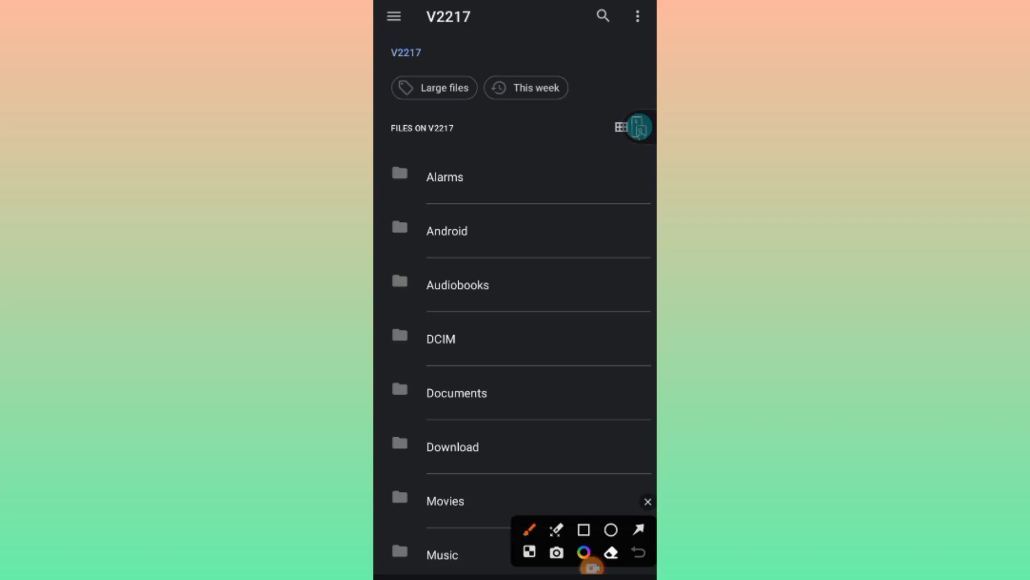
pyautogui.click(637, 530)
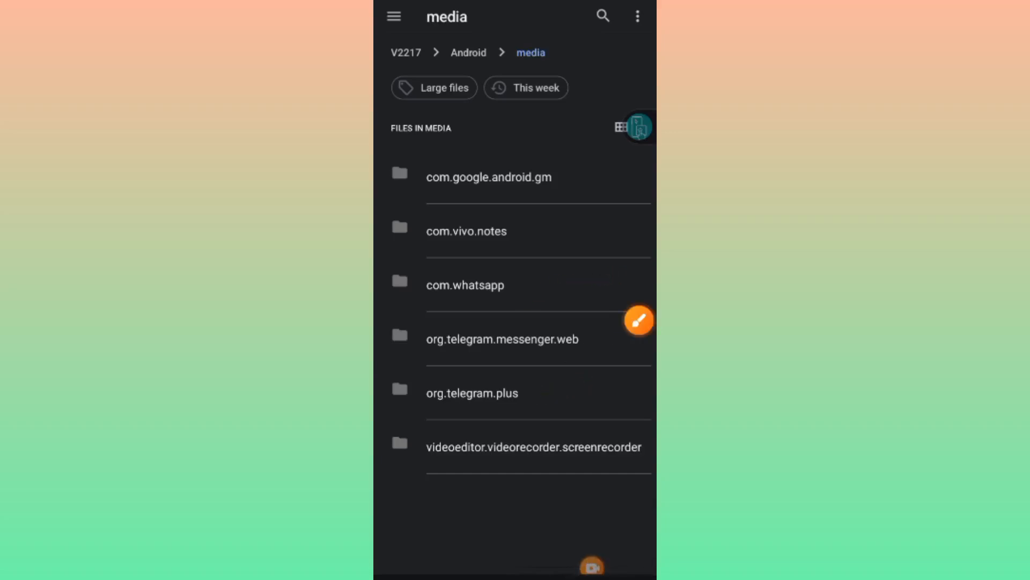
pyautogui.click(405, 53)
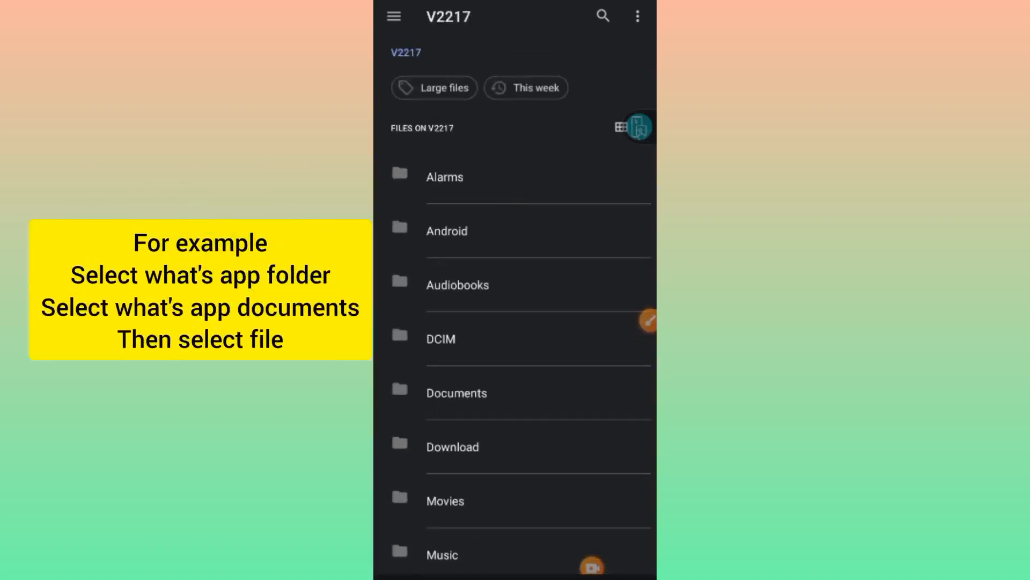
# Go to Download/HTTP Custom and select the Airtel SSH WEBSOCKET .hc config
pyautogui.scroll(-3)
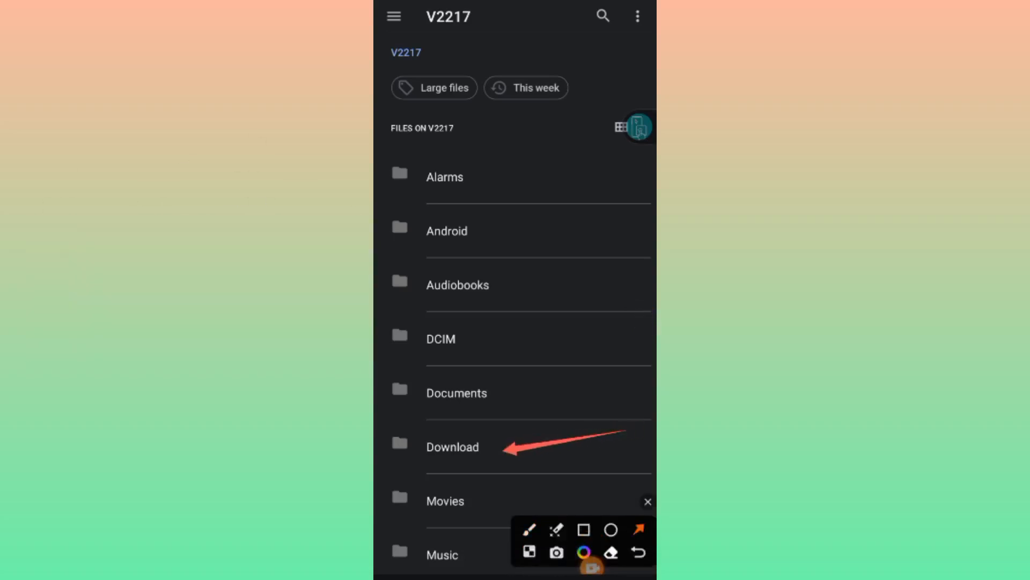
pyautogui.click(452, 447)
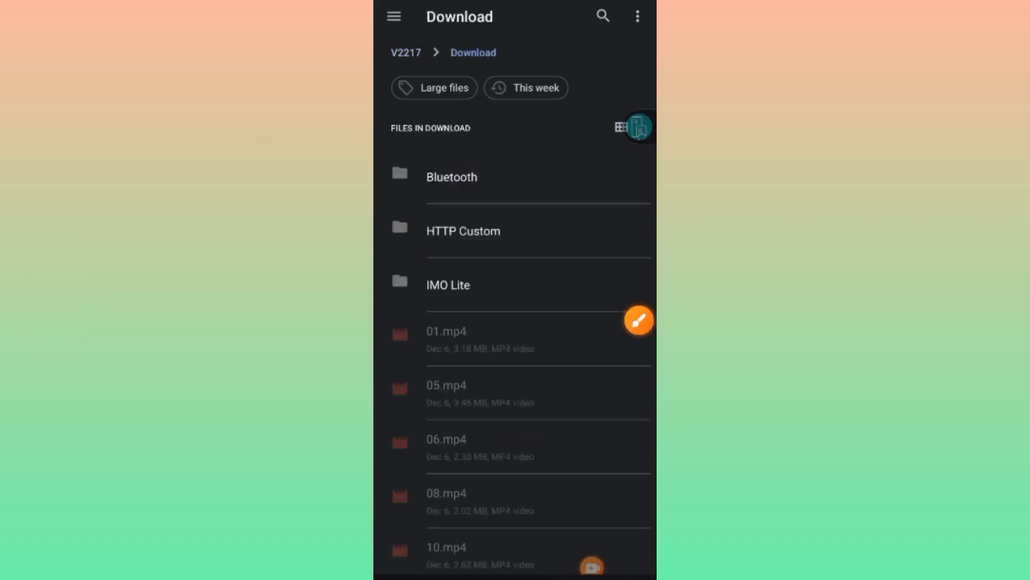
pyautogui.click(463, 231)
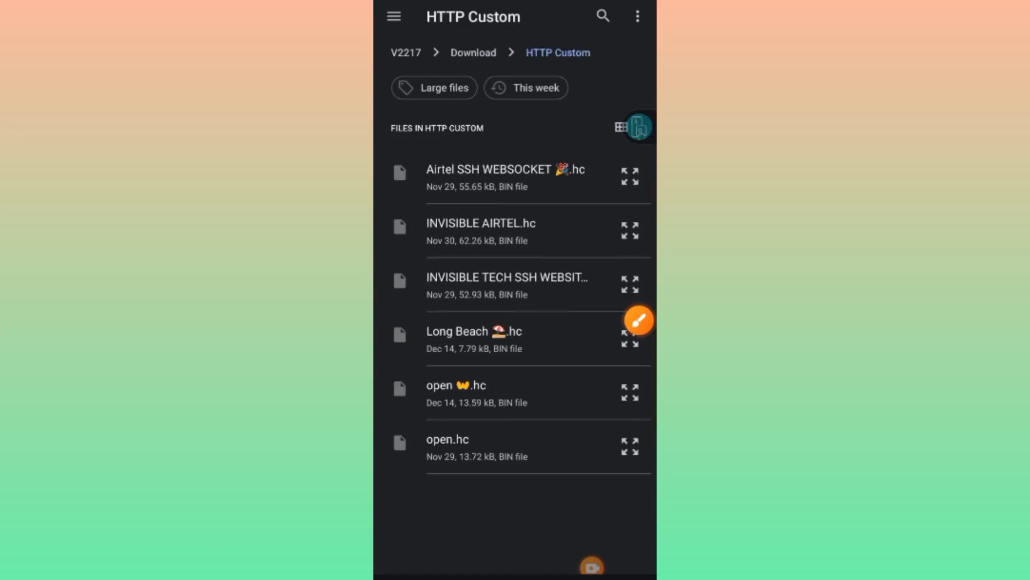
pyautogui.click(638, 321)
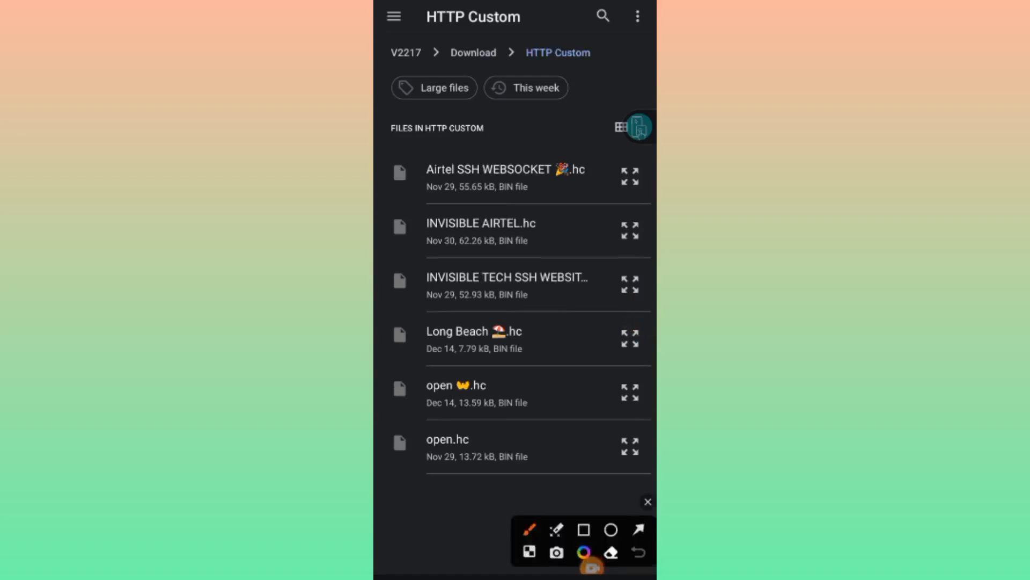
pyautogui.click(583, 529)
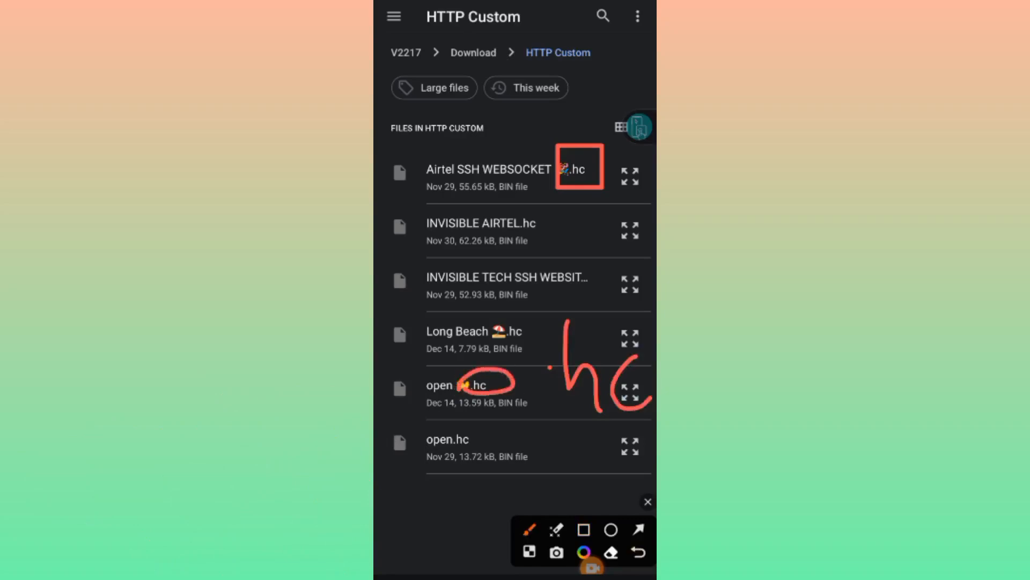
pyautogui.click(647, 501)
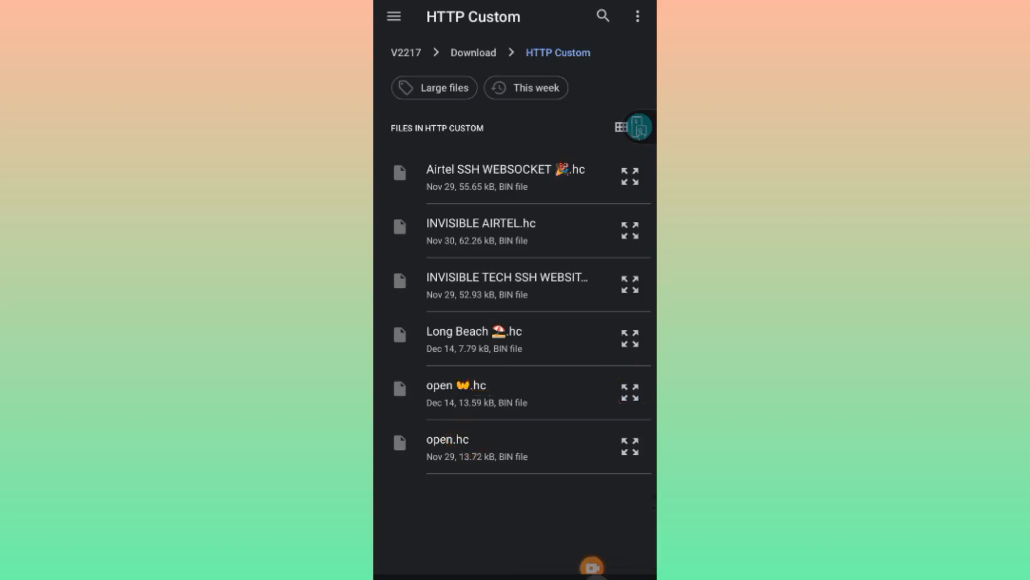
pyautogui.click(507, 178)
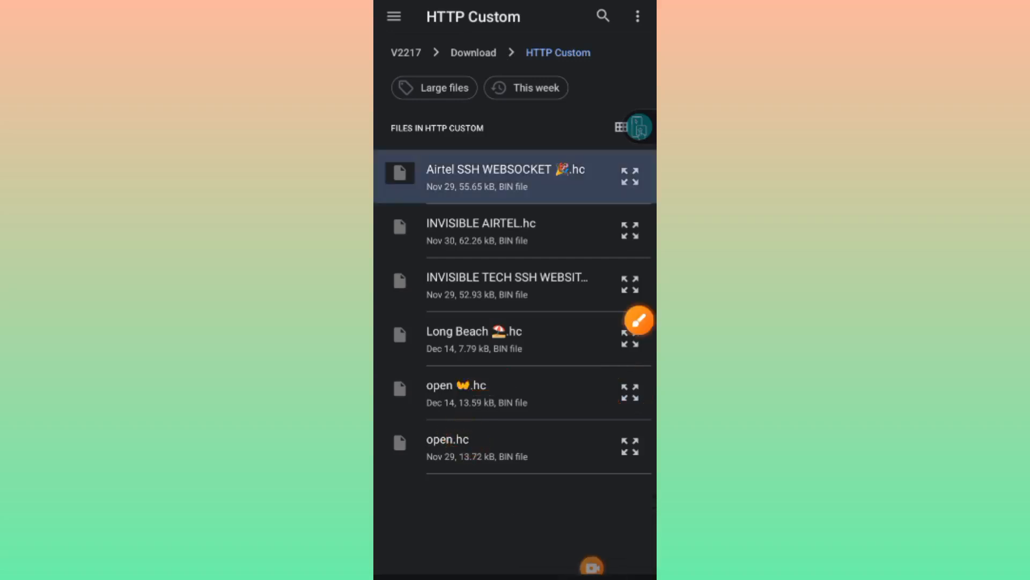